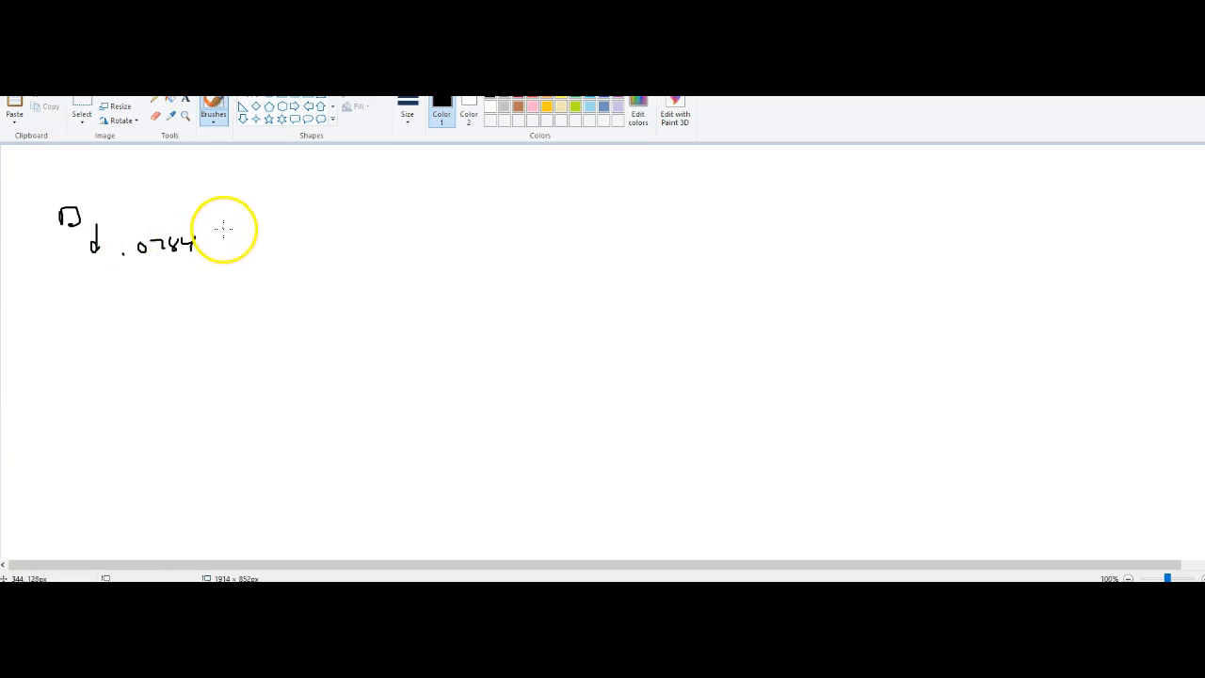
Handwrite .784 to the right of the earlier .0784 near the top of the canvas.
{"action": "left_click_drag", "start_coordinate": [226, 229], "coordinate": [291, 225]}
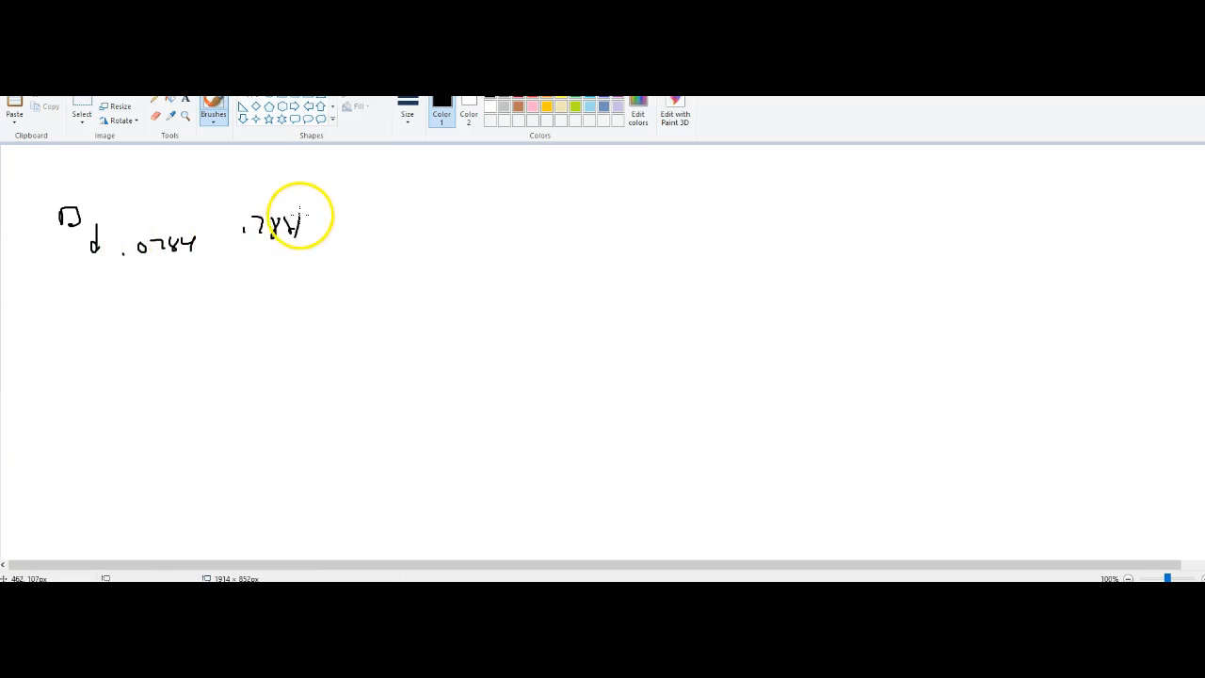
{"action": "mouse_move", "coordinate": [118, 279]}
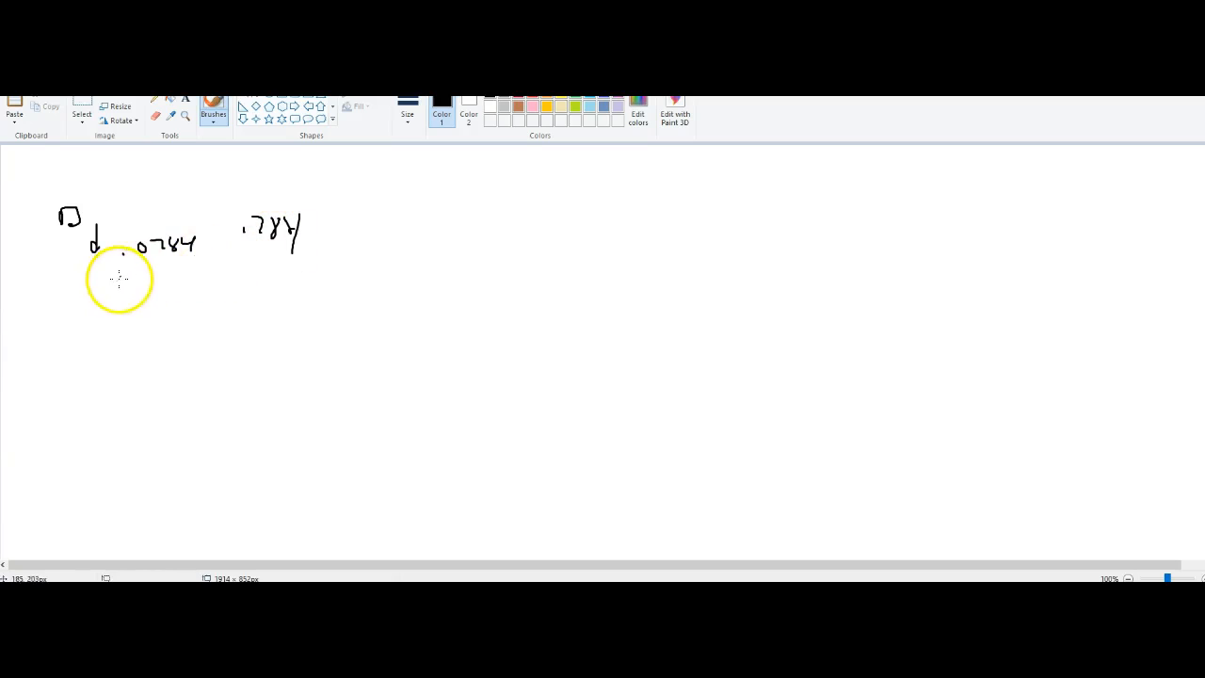
{"action": "mouse_move", "coordinate": [94, 214]}
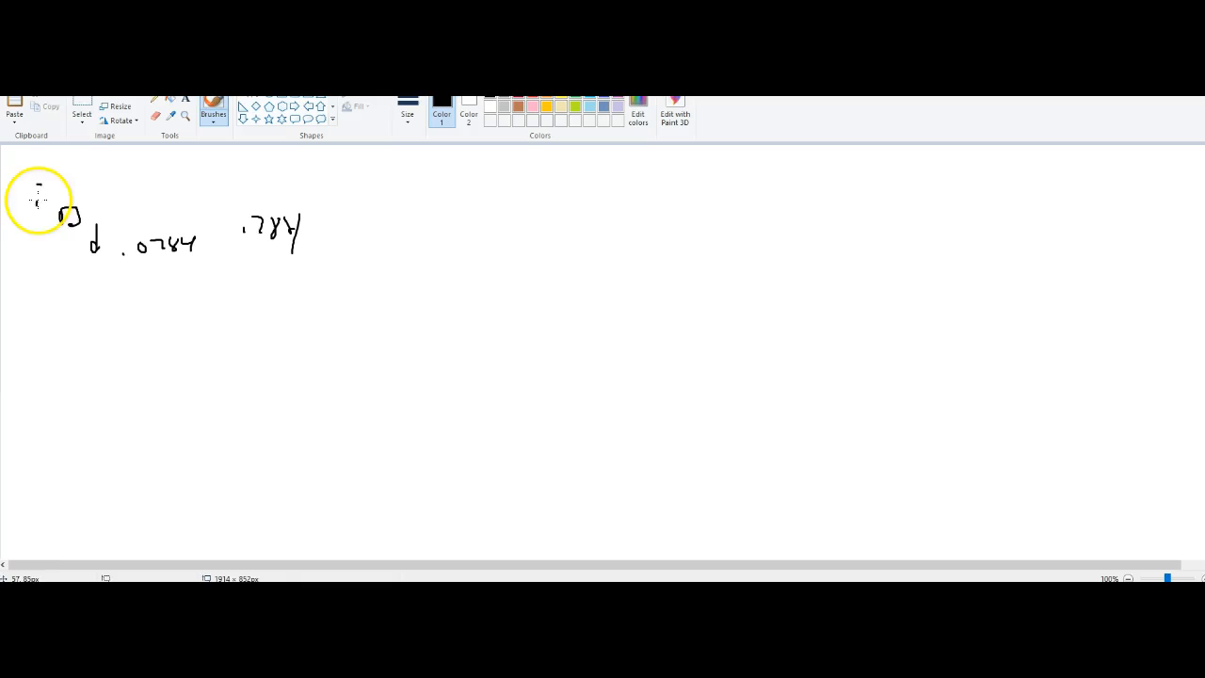
Add freehand labels to the small sketch near the top of the page.
{"action": "left_click_drag", "start_coordinate": [15, 188], "coordinate": [53, 192]}
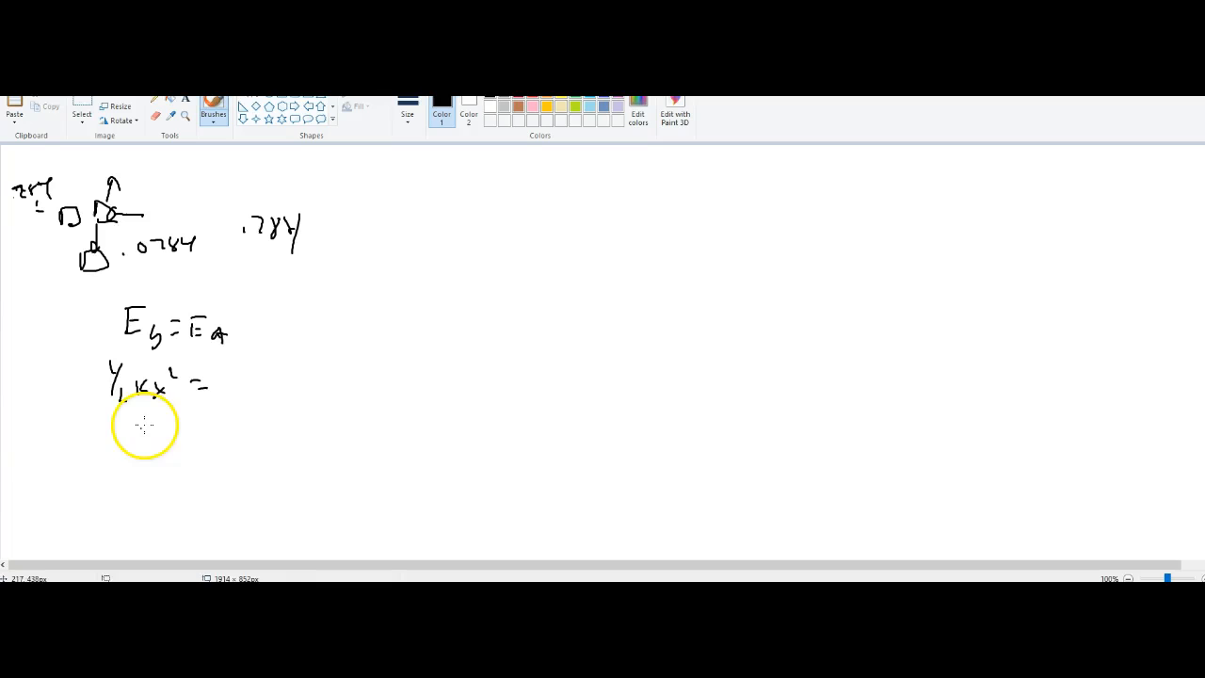
Write ½mv² after the equals sign and mark beneath the ½ factor to cross it out.
{"action": "left_click_drag", "start_coordinate": [120, 418], "coordinate": [146, 436]}
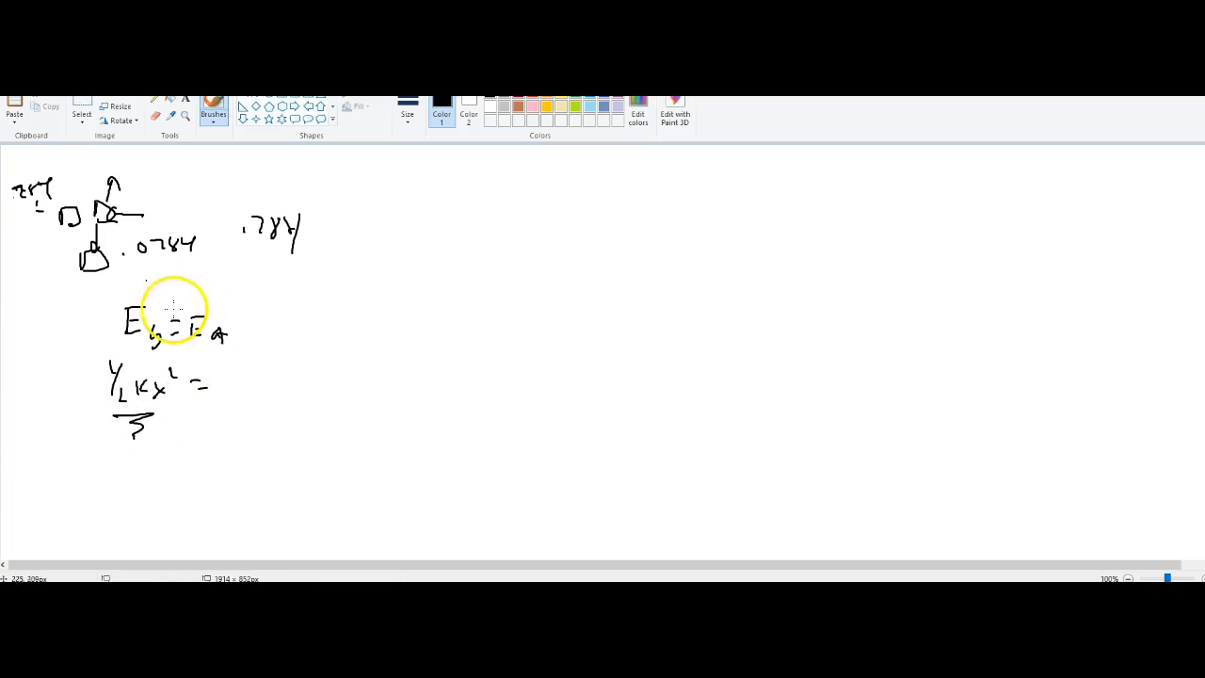
{"action": "mouse_move", "coordinate": [264, 418]}
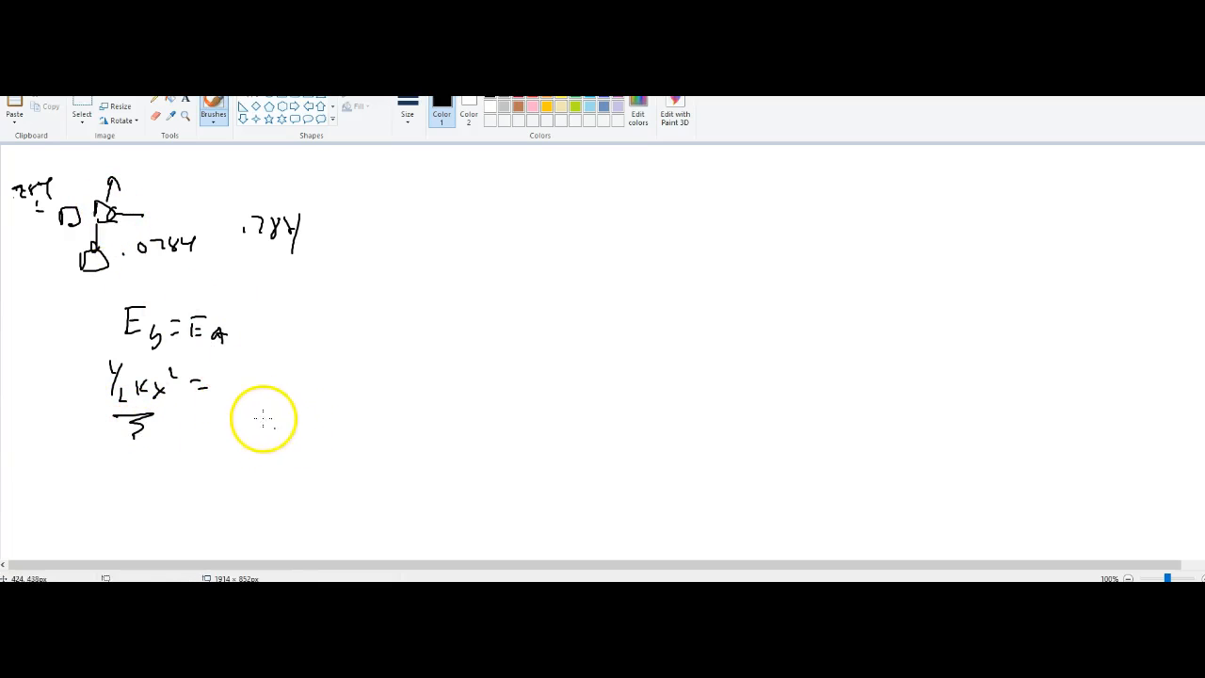
{"action": "left_click_drag", "start_coordinate": [230, 376], "coordinate": [282, 404]}
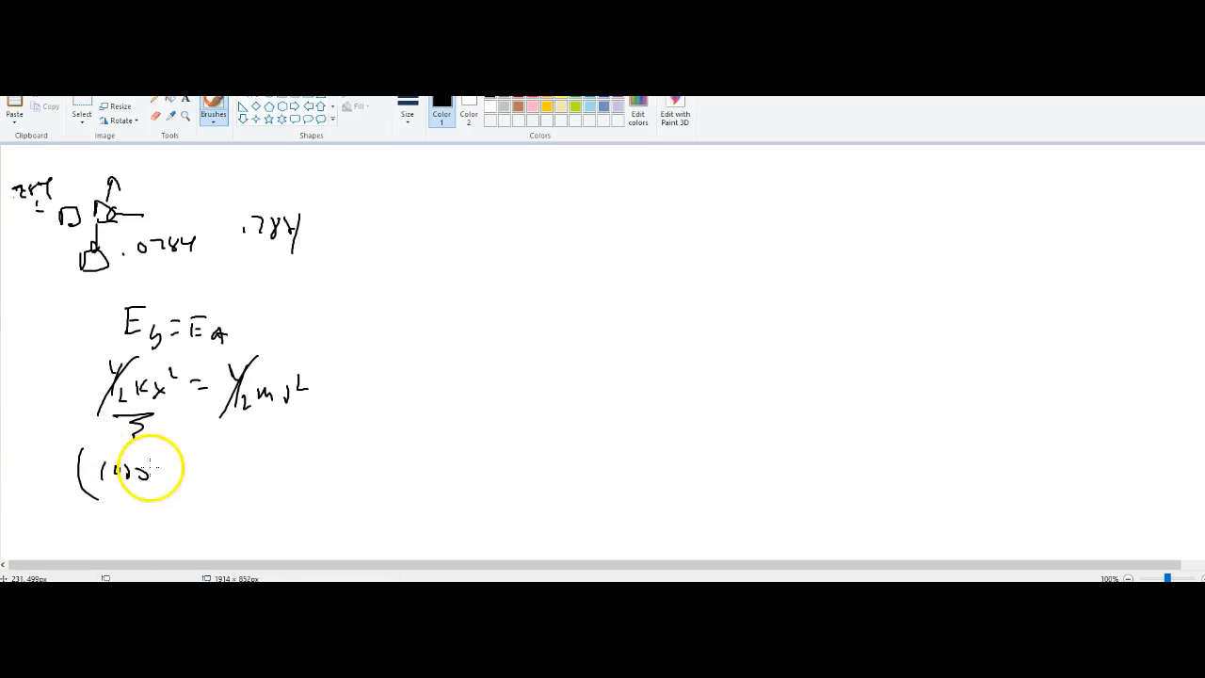
Handwrite (1000)(.0784)² = (8)v² on the substitution line below the equation.
{"action": "left_click_drag", "start_coordinate": [147, 466], "coordinate": [222, 475]}
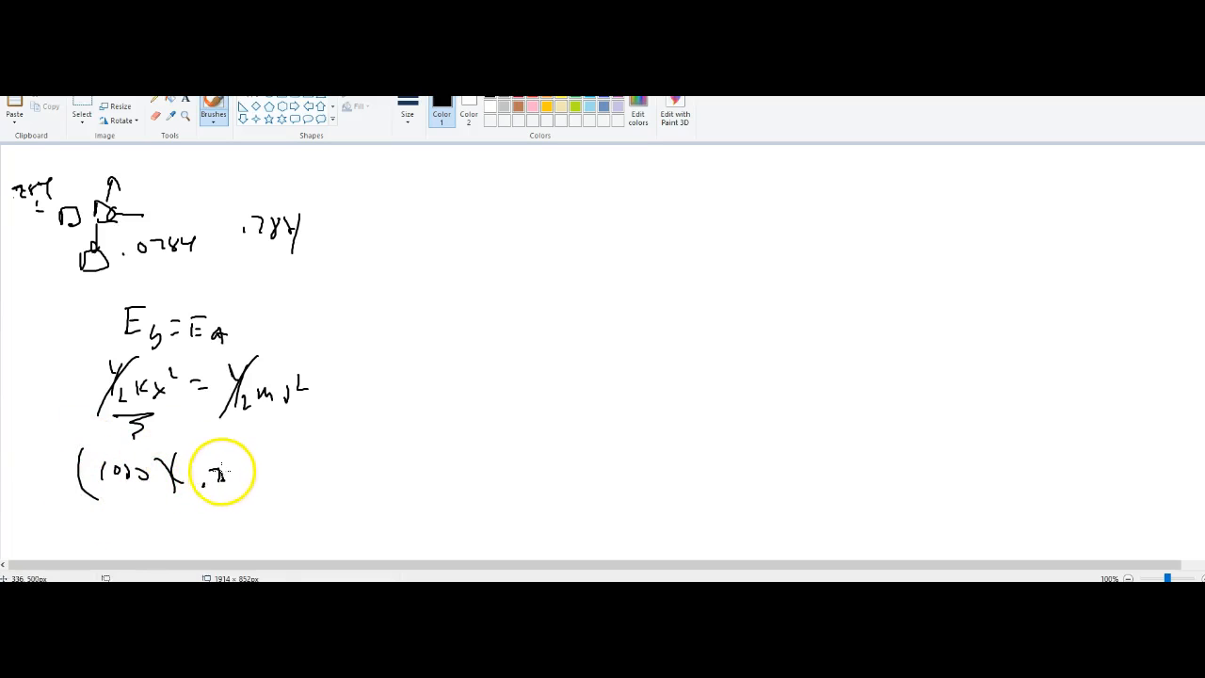
{"action": "left_click_drag", "start_coordinate": [204, 475], "coordinate": [298, 471]}
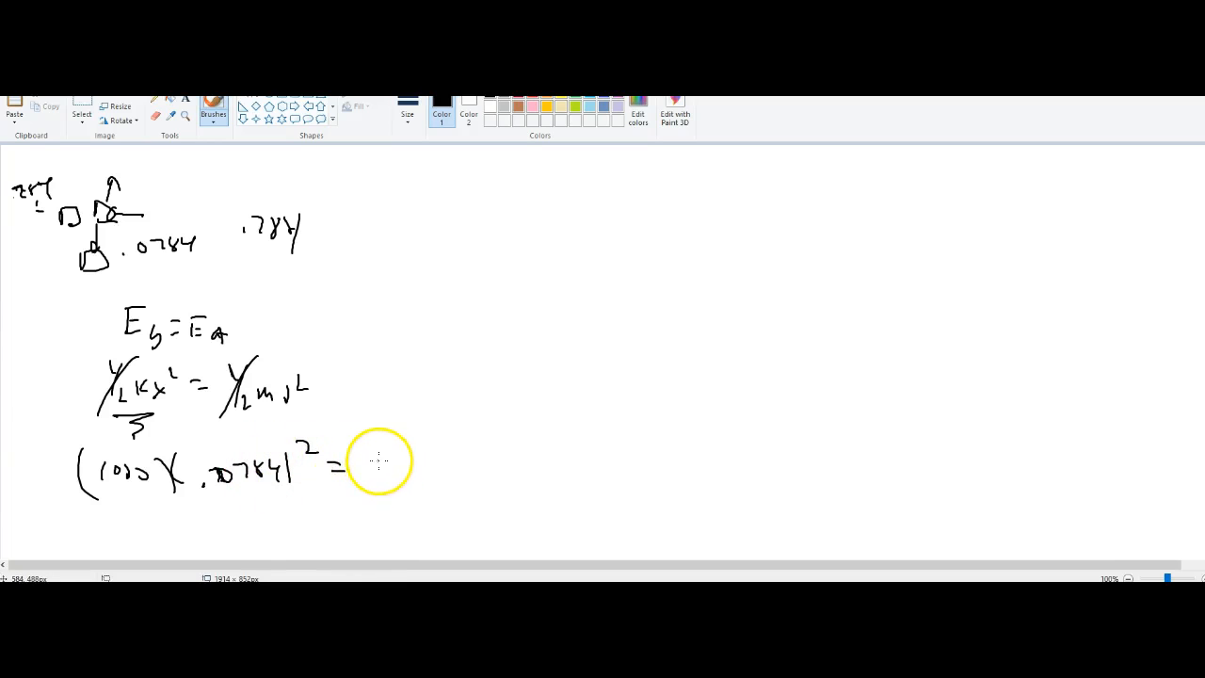
{"action": "left_click_drag", "start_coordinate": [358, 467], "coordinate": [414, 467]}
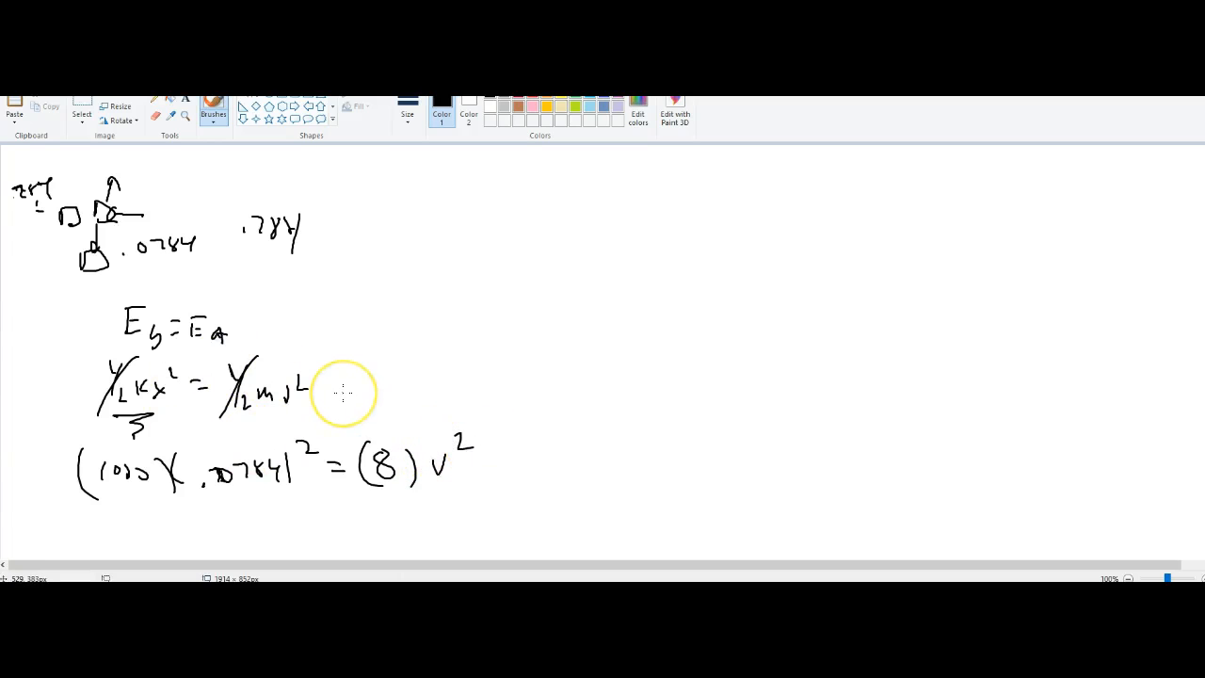
{"action": "mouse_move", "coordinate": [343, 394]}
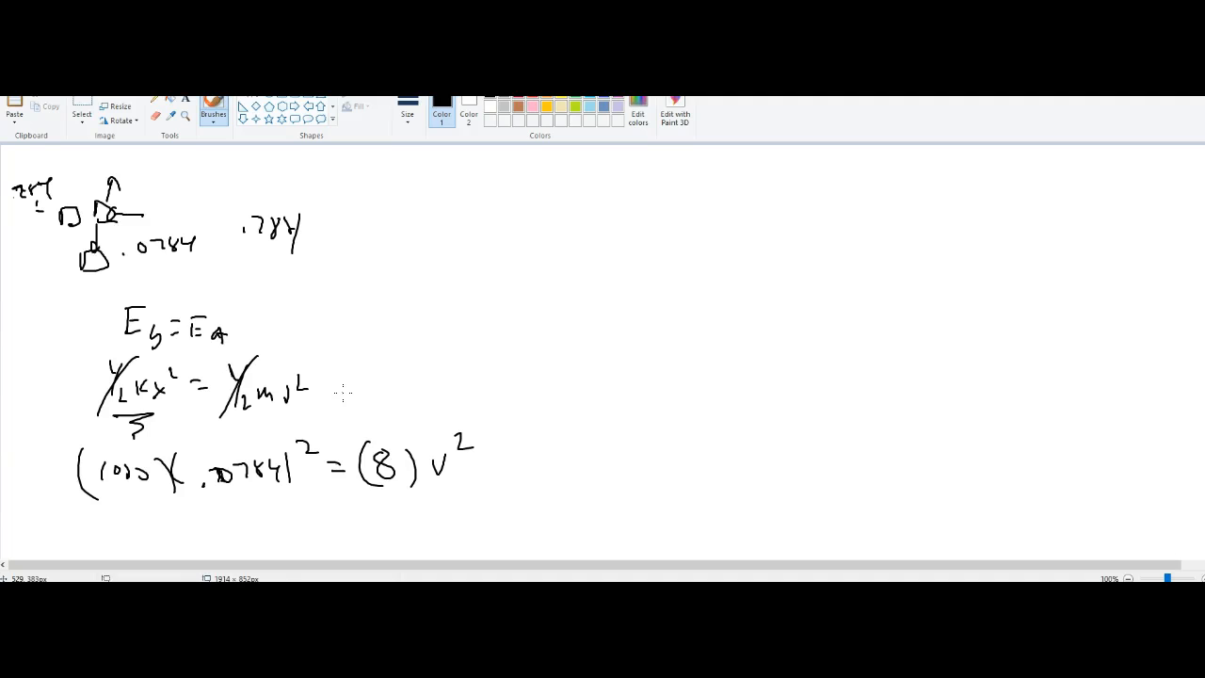